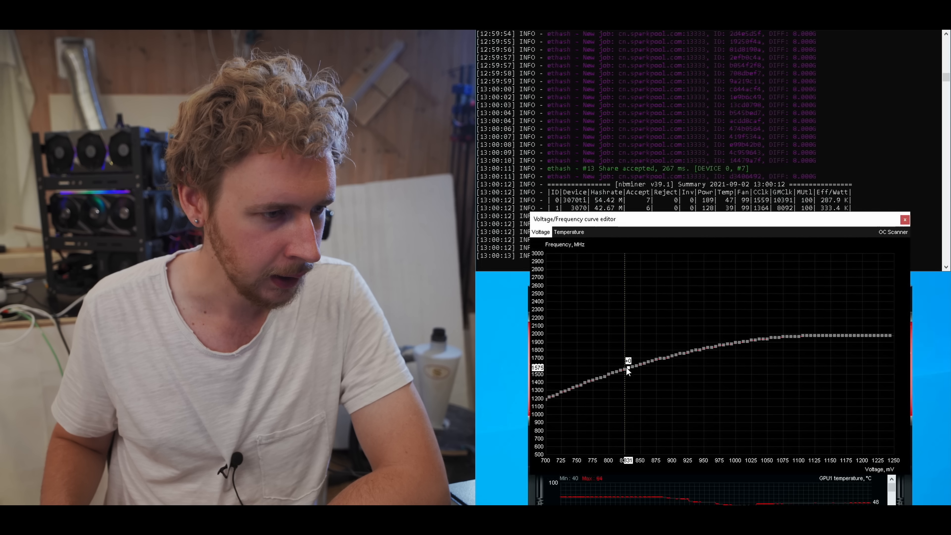
mouse_move(576, 253)
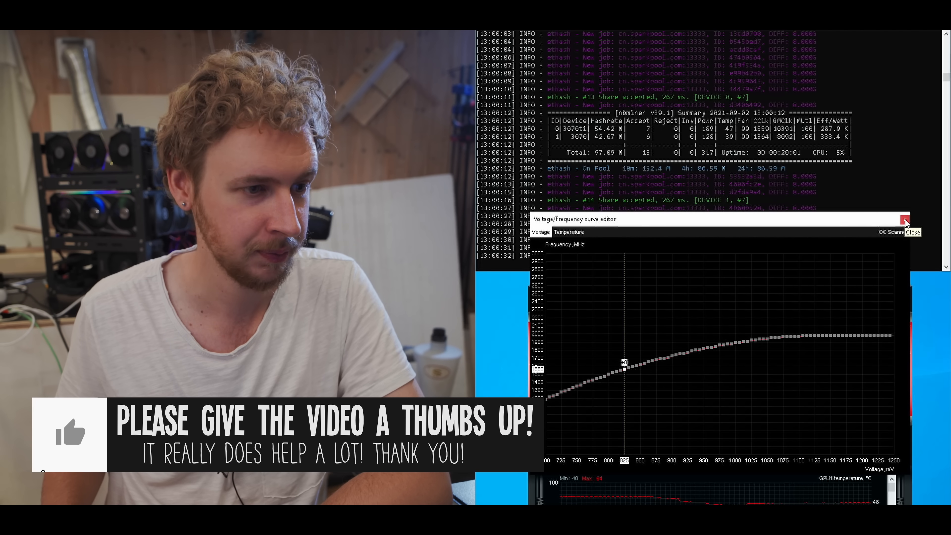
Close the Voltage/Frequency curve editor over the nbminer ethash summary.
left_click(904, 219)
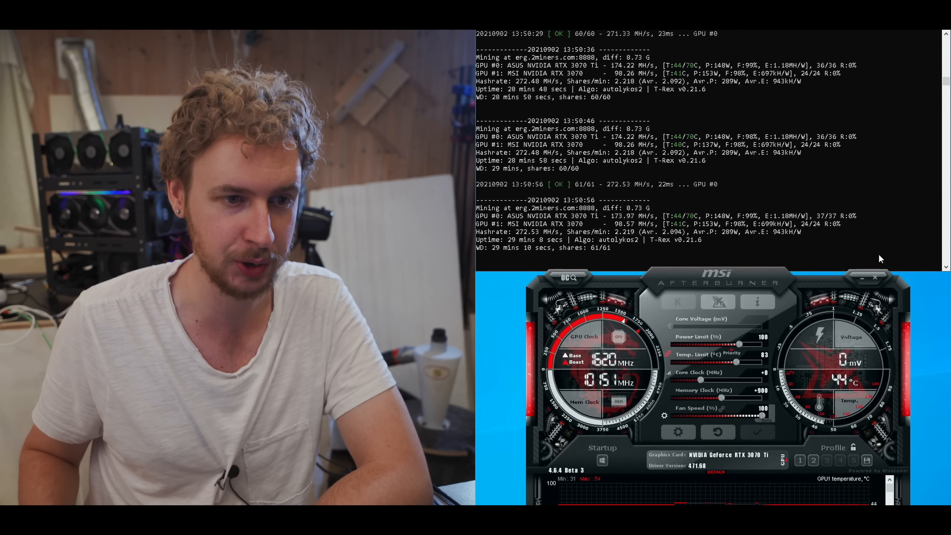
mouse_move(875, 232)
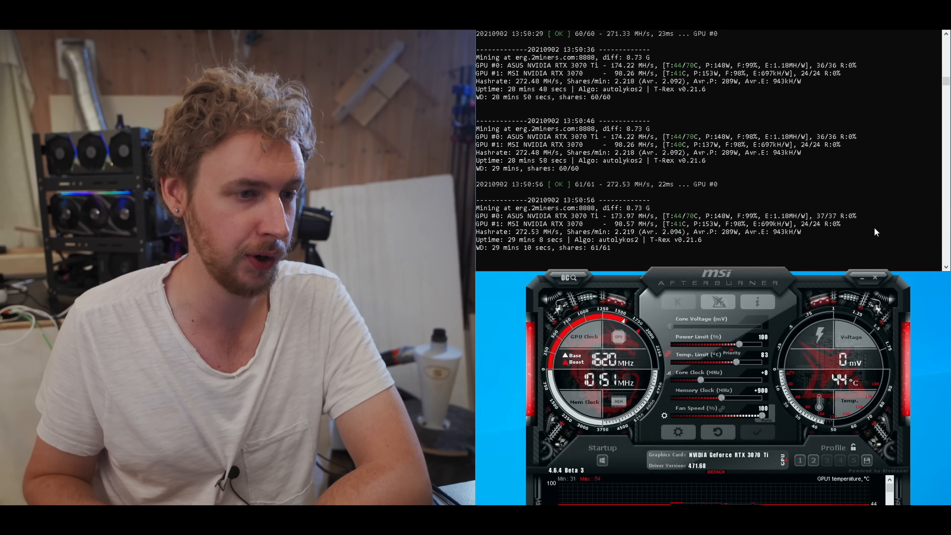
mouse_move(749, 251)
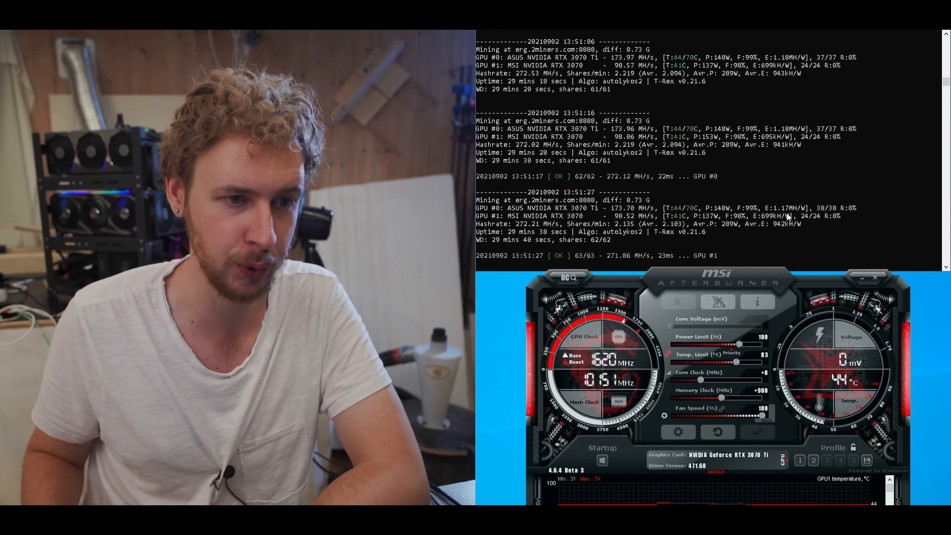
mouse_move(882, 176)
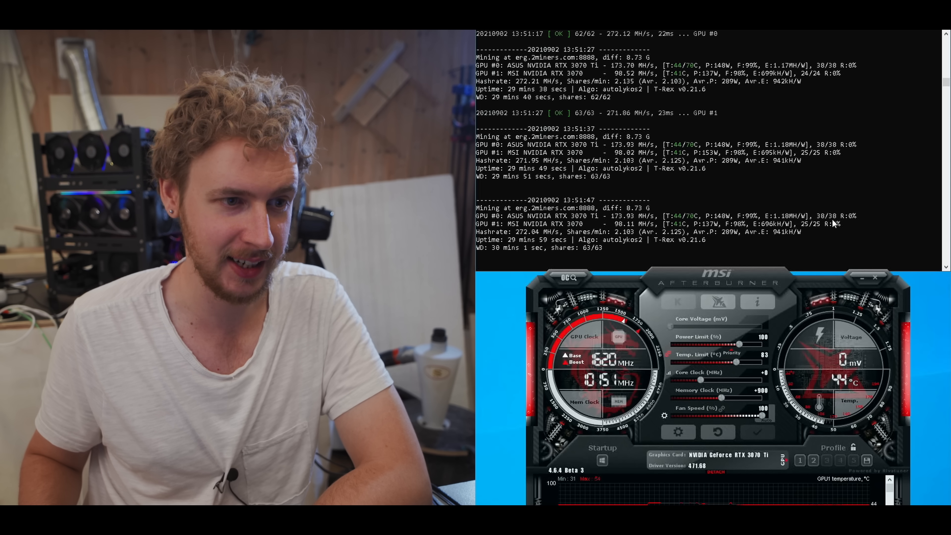
mouse_move(853, 152)
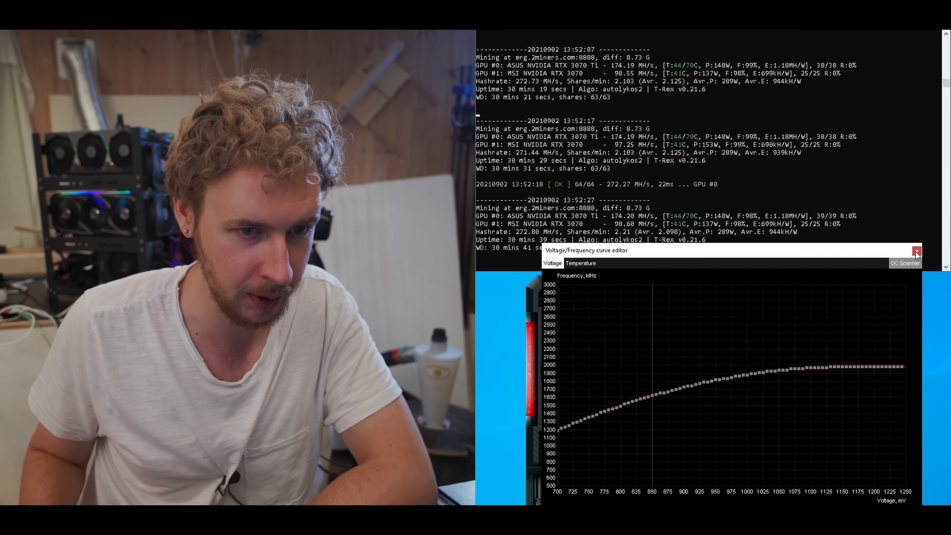
Close the curve editor after reviewing T-Rex Ergo hashrates (~174 and ~98 MH/s).
left_click(916, 252)
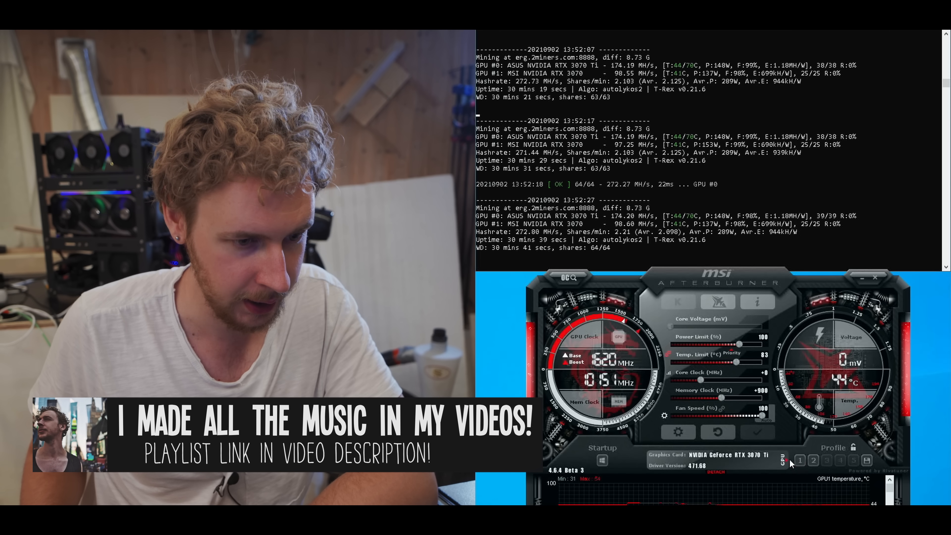
left_click(798, 460)
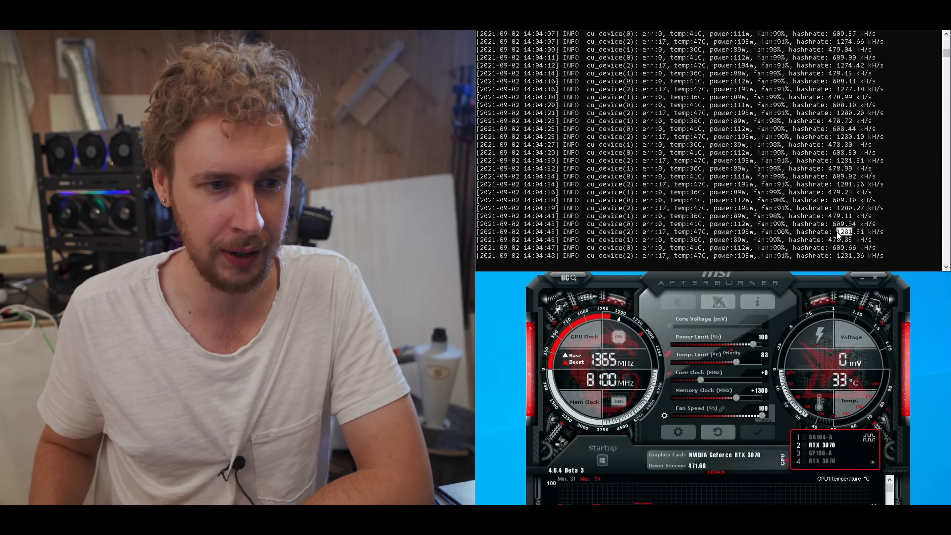
mouse_move(882, 236)
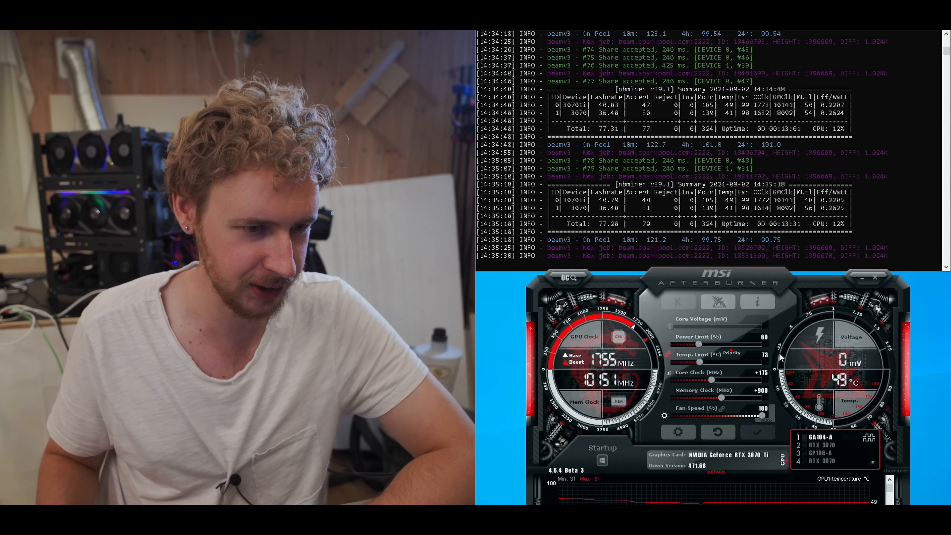
Select GPU 2 (RTX 3070) in Afterburner with the 3070 Ti at 60 PL, +175 core, +900 memory.
left_click(824, 445)
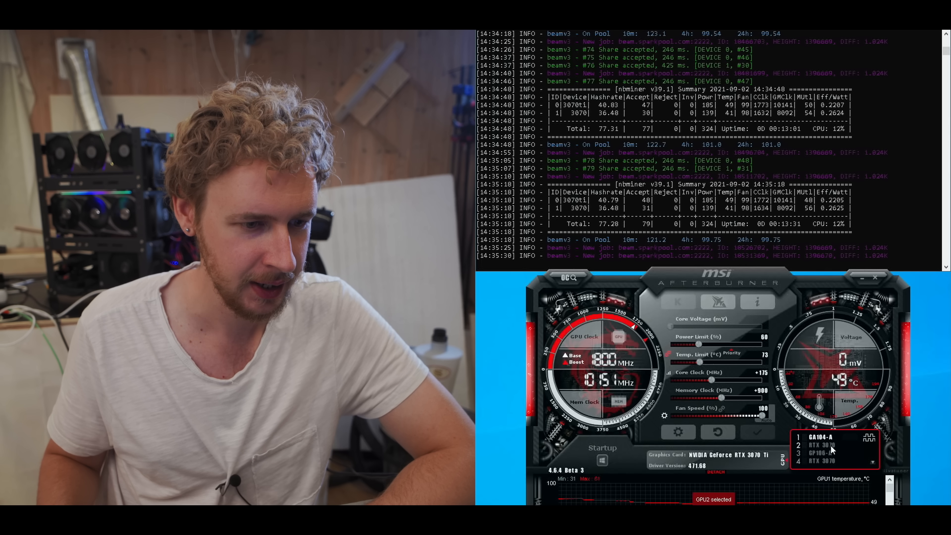